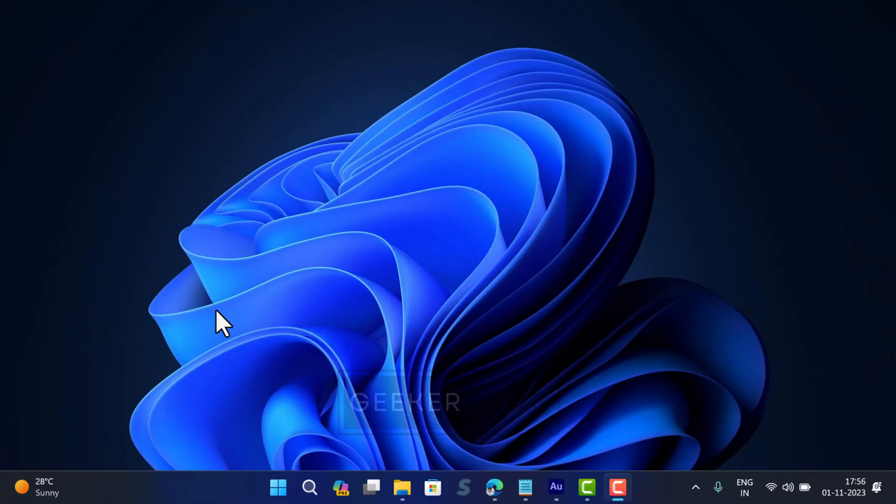
{"action": "mouse_move", "coordinate": [495, 490]}
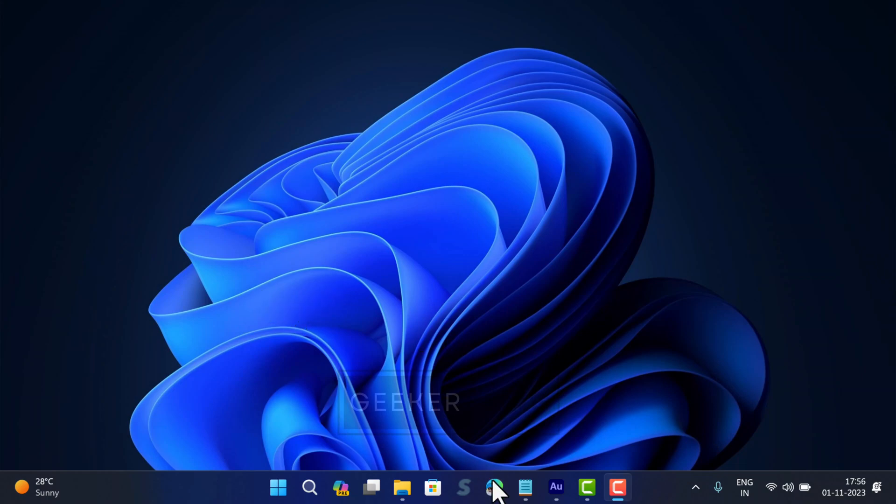
Bring up the blogs.windows.com Windows 11 announcement in Edge and skim down to the Clipchamp section
{"action": "left_click", "coordinate": [495, 487]}
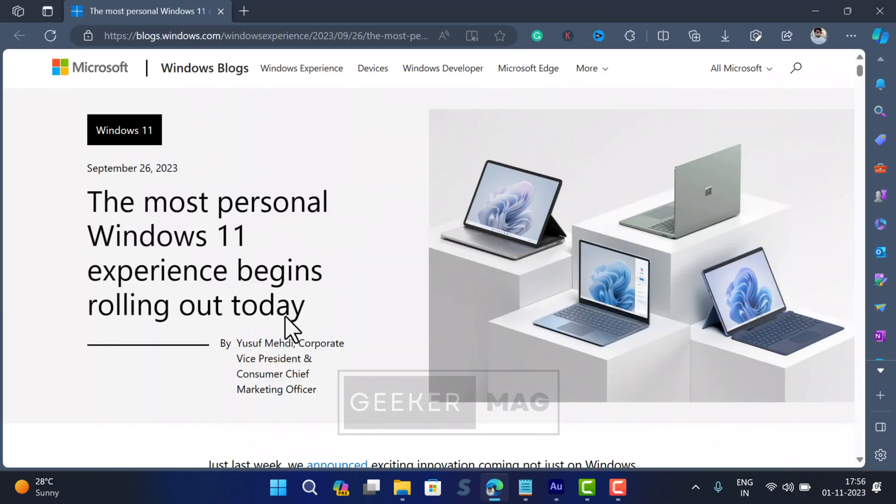
{"action": "scroll", "scroll_direction": "down", "scroll_amount": 3}
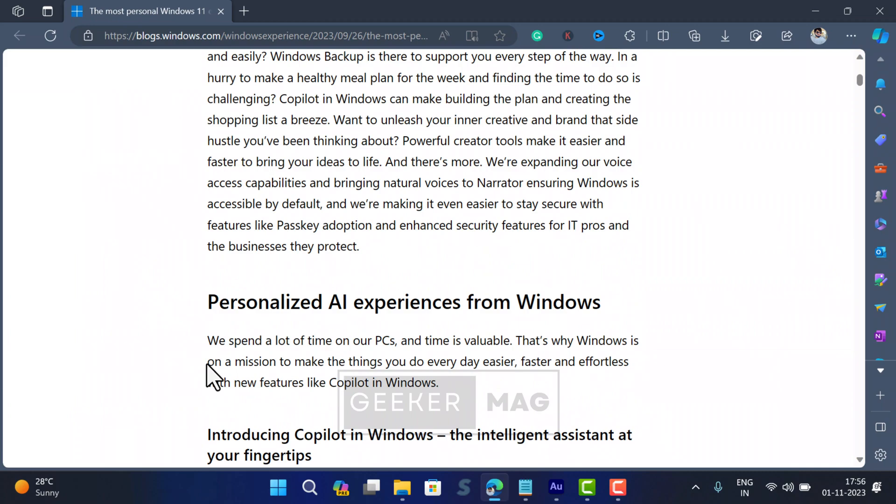
{"action": "scroll", "scroll_direction": "down", "scroll_amount": 3}
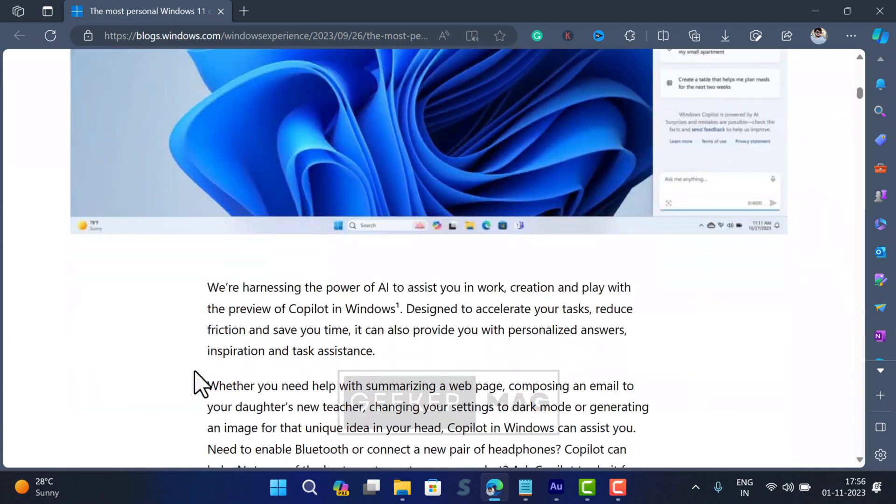
{"action": "scroll", "scroll_direction": "down", "scroll_amount": 3}
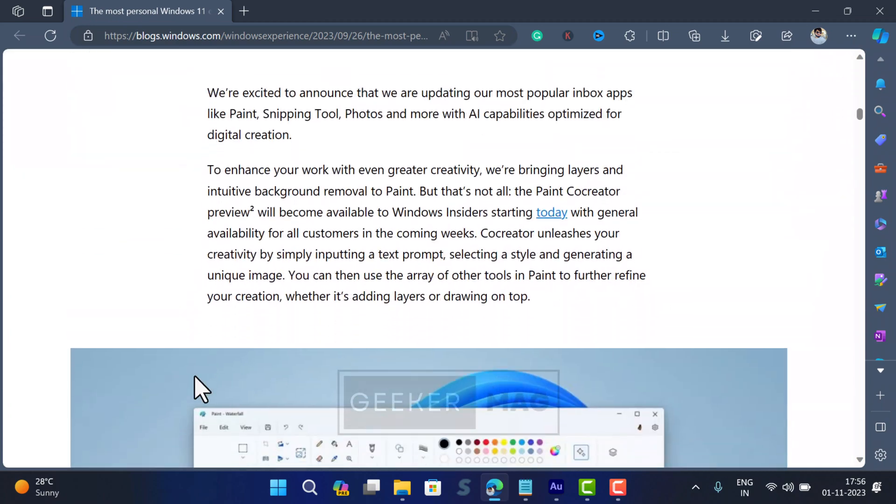
{"action": "scroll", "scroll_direction": "down", "scroll_amount": 3}
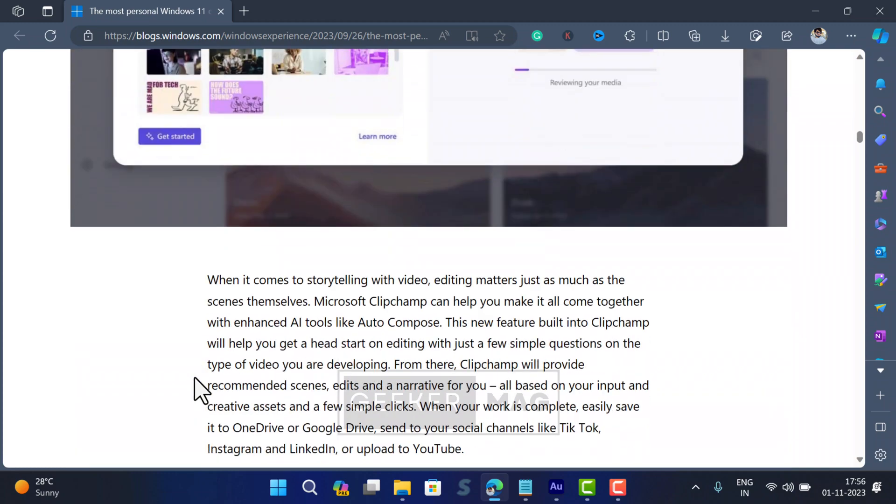
Show the Windows Update page in Settings reporting the system is up to date
{"action": "left_click", "coordinate": [632, 487]}
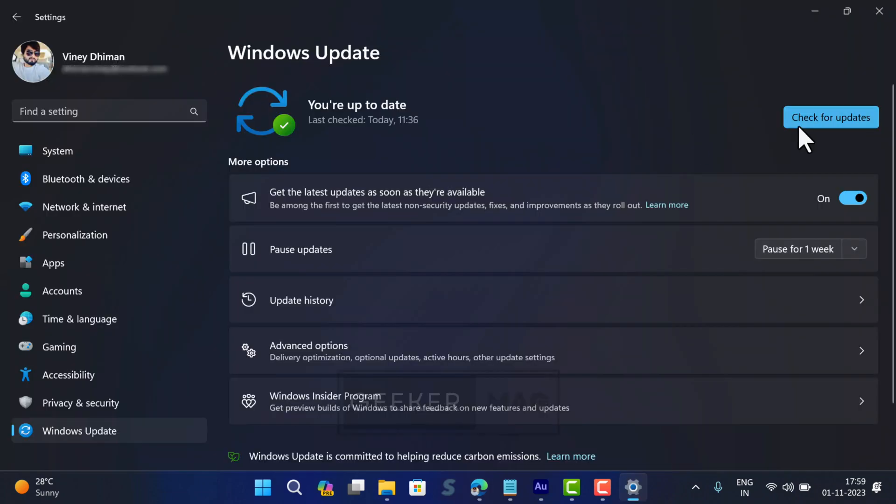
{"action": "mouse_move", "coordinate": [737, 163]}
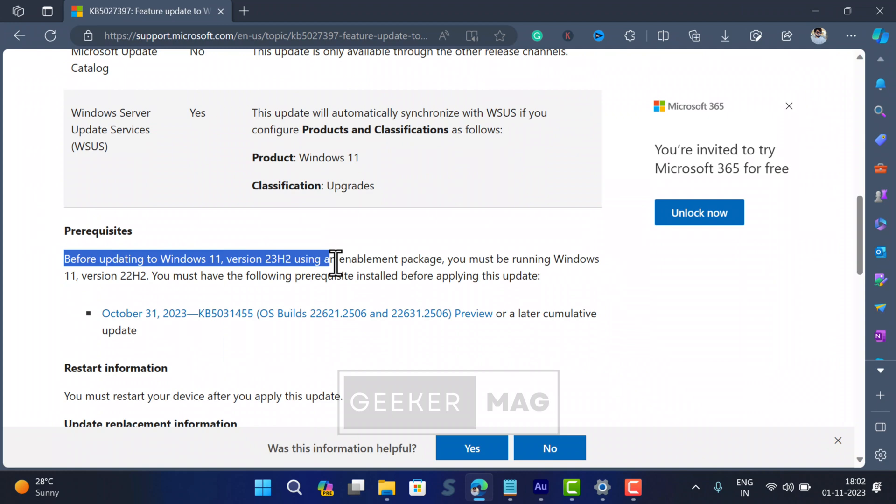
{"action": "left_click", "coordinate": [84, 322]}
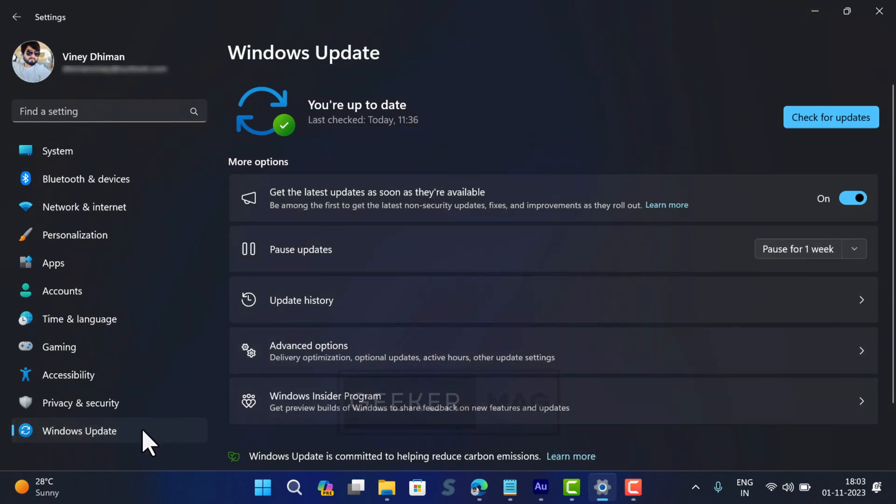
View Update history and confirm the KB5031455 cumulative preview is among installed quality updates
{"action": "scroll", "scroll_direction": "down", "scroll_amount": 3}
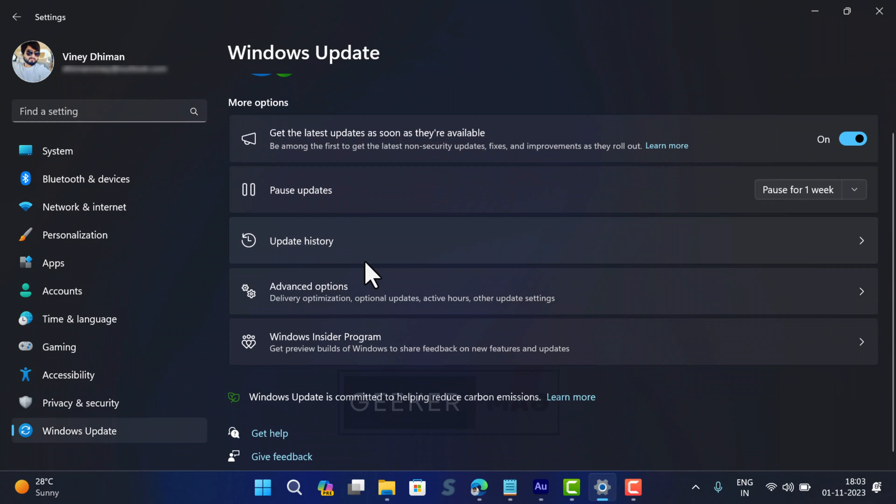
{"action": "left_click", "coordinate": [302, 240]}
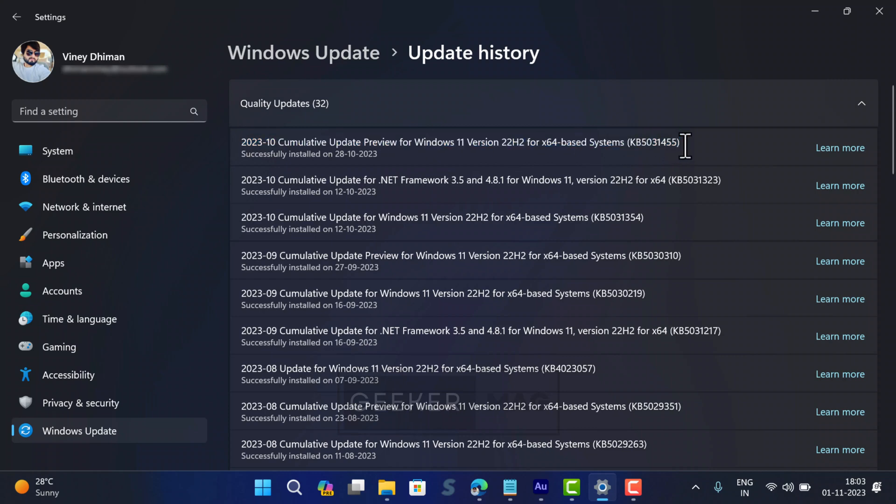
{"action": "mouse_move", "coordinate": [691, 166]}
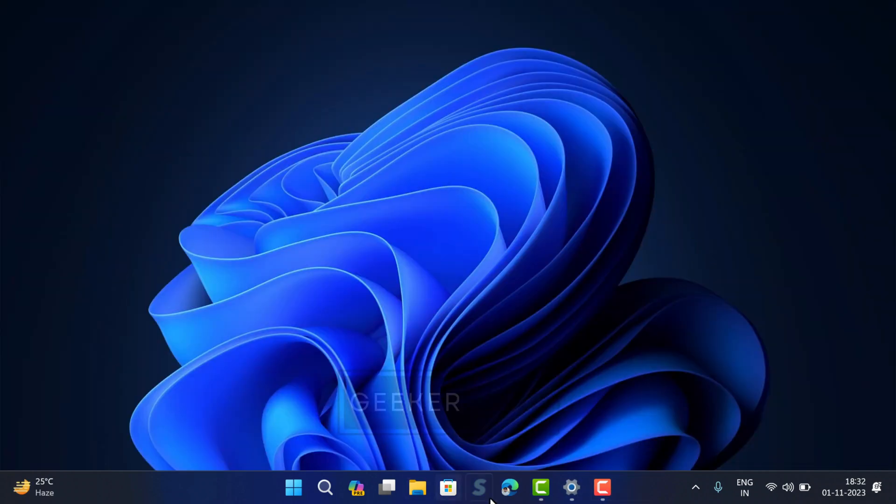
Switch 'Get the latest updates as soon as they're available' Off then On and recheck for updates
{"action": "left_click", "coordinate": [571, 487]}
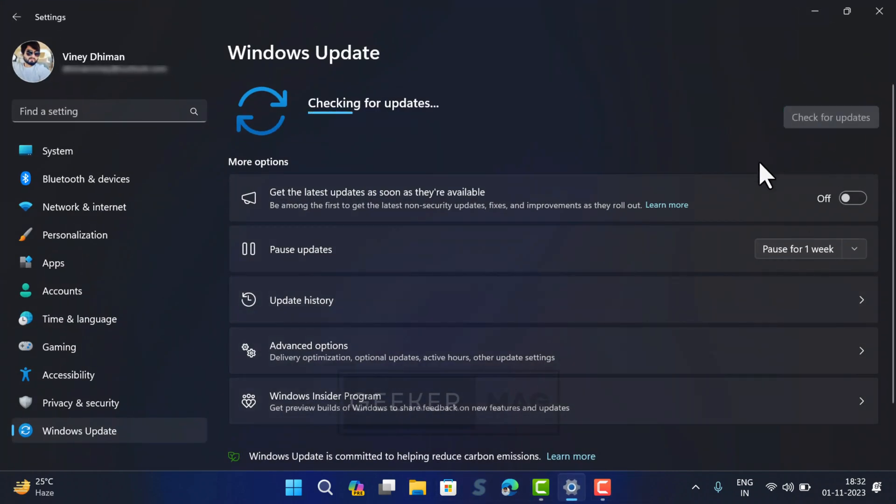
{"action": "mouse_move", "coordinate": [549, 180]}
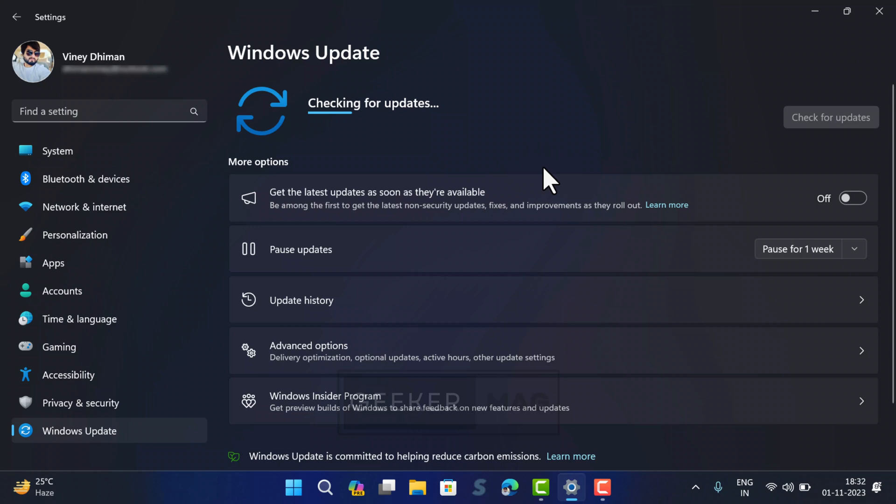
{"action": "mouse_move", "coordinate": [467, 162]}
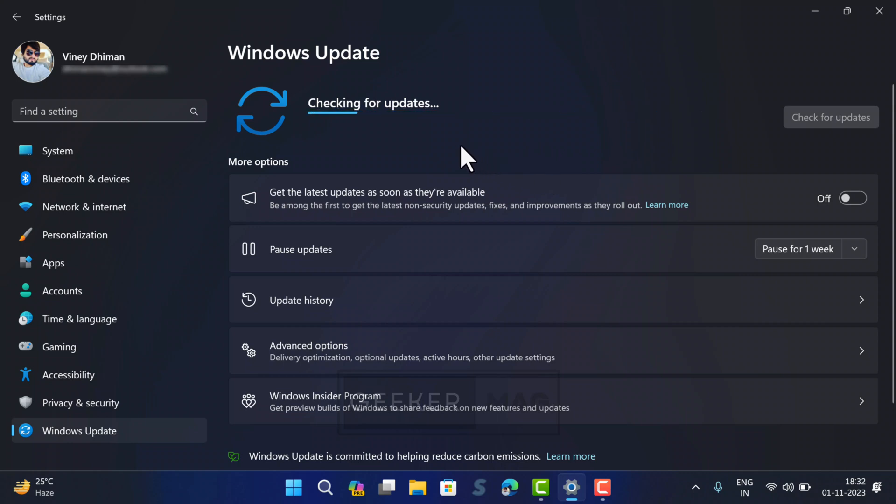
{"action": "mouse_move", "coordinate": [549, 180]}
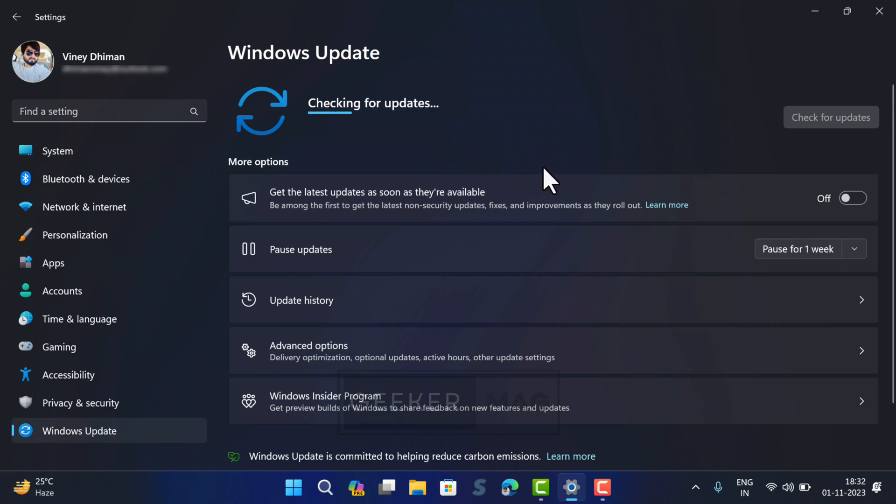
{"action": "mouse_move", "coordinate": [466, 160]}
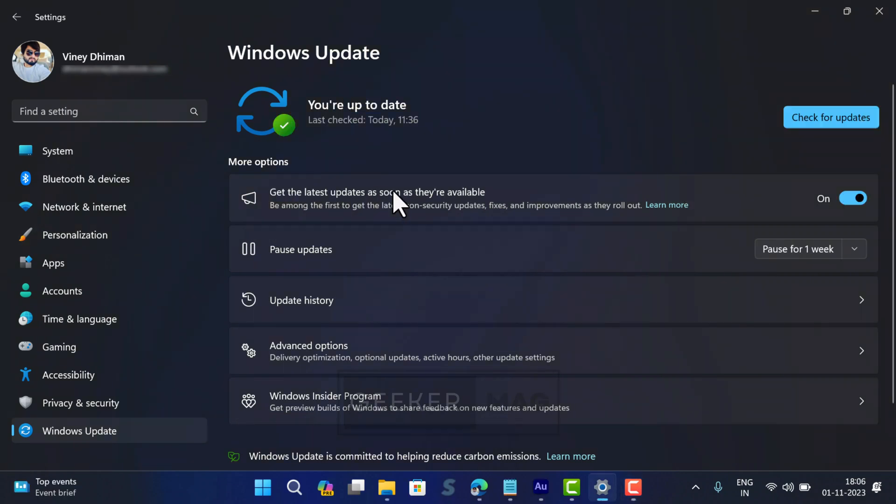
{"action": "mouse_move", "coordinate": [460, 226]}
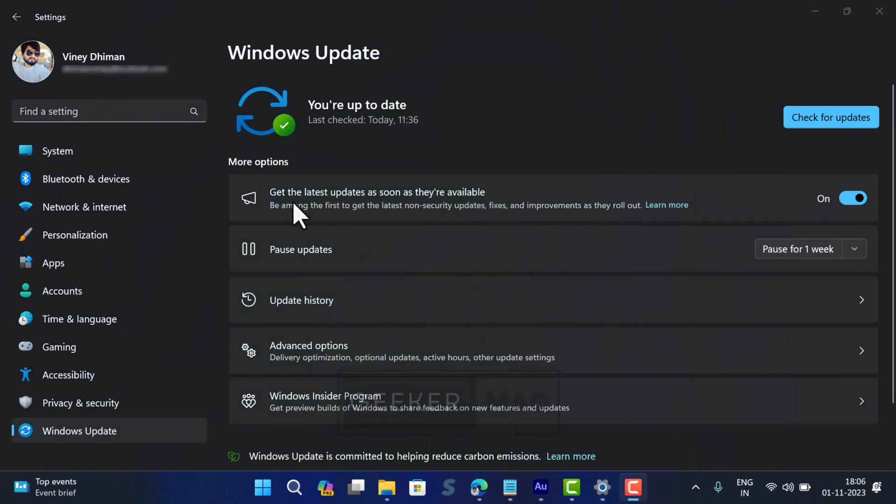
{"action": "mouse_move", "coordinate": [425, 202]}
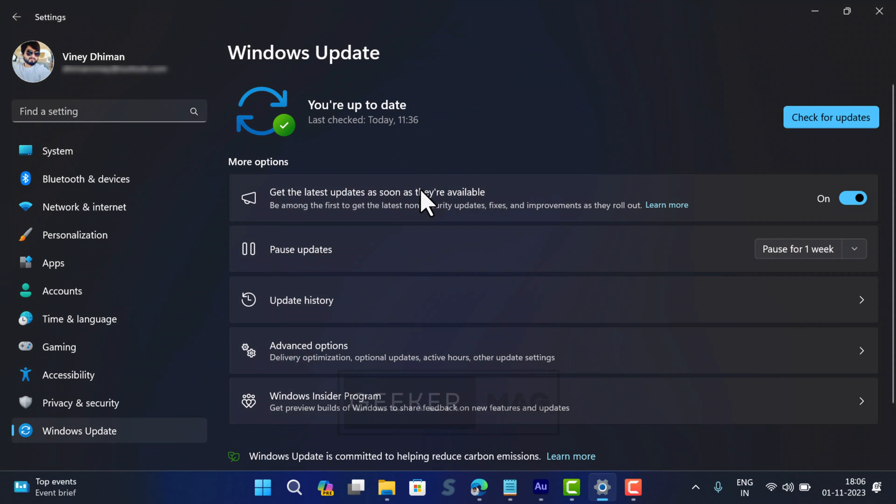
{"action": "mouse_move", "coordinate": [494, 225]}
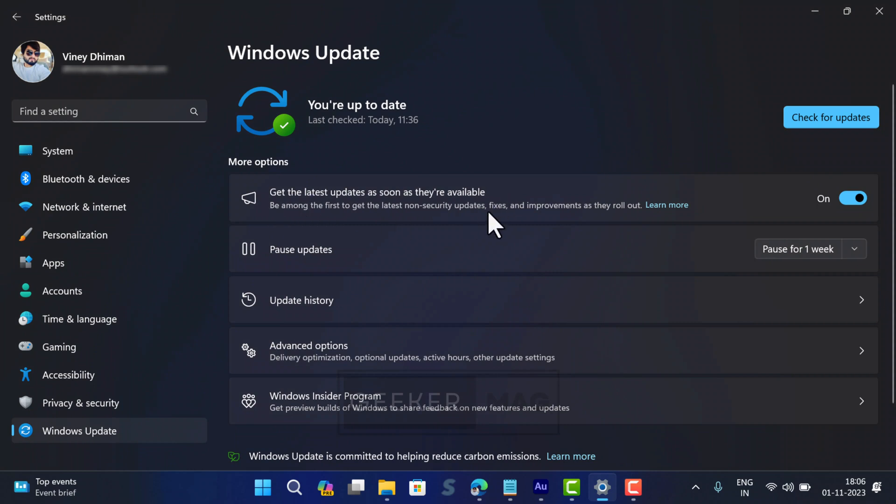
{"action": "mouse_move", "coordinate": [753, 236]}
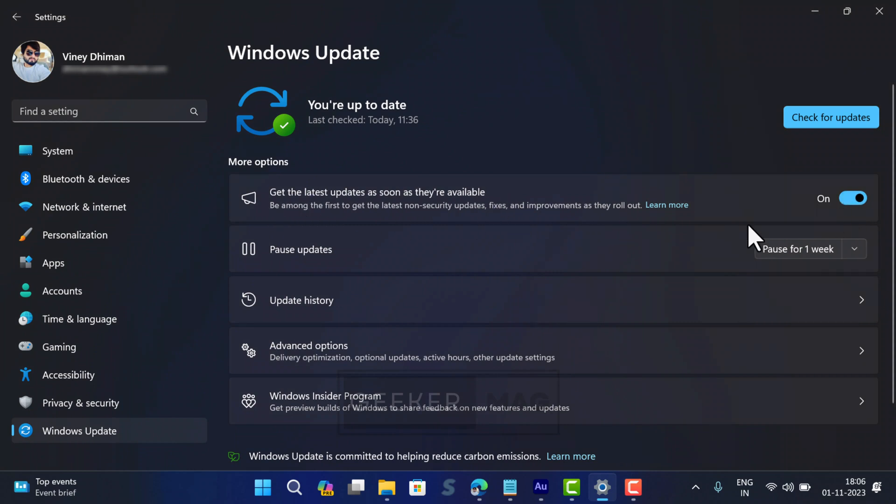
{"action": "mouse_move", "coordinate": [760, 242]}
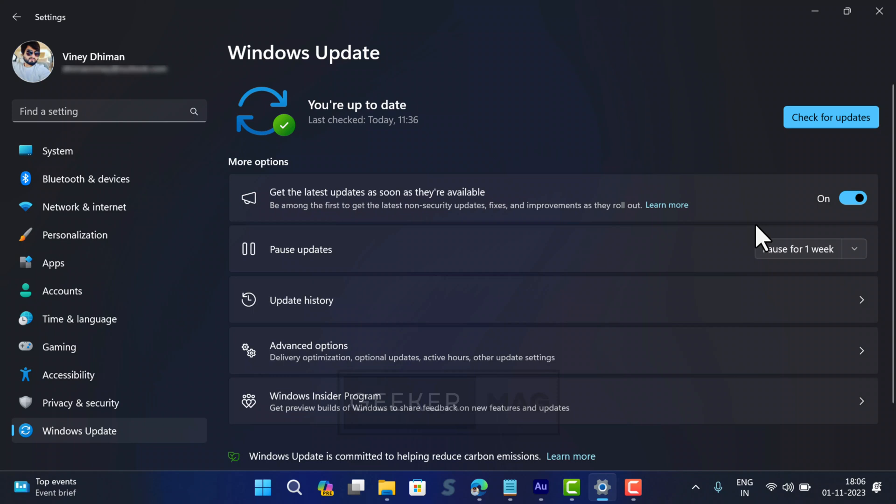
{"action": "mouse_move", "coordinate": [853, 197]}
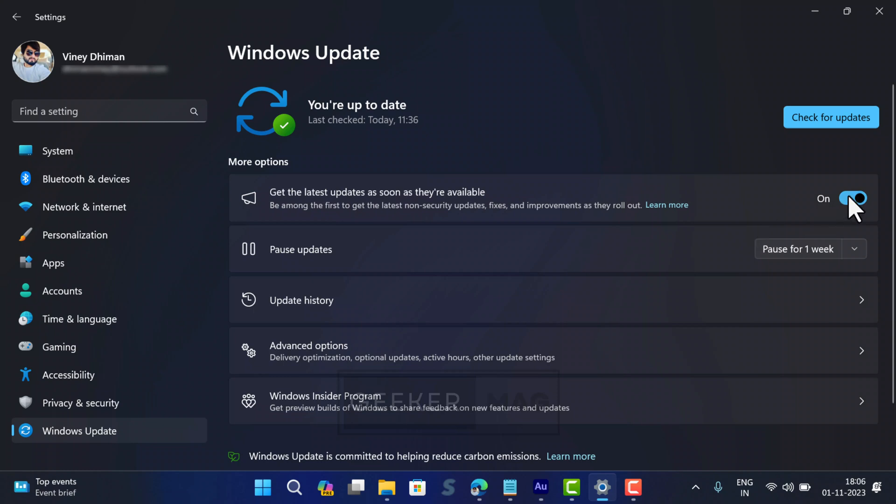
{"action": "left_click", "coordinate": [852, 198]}
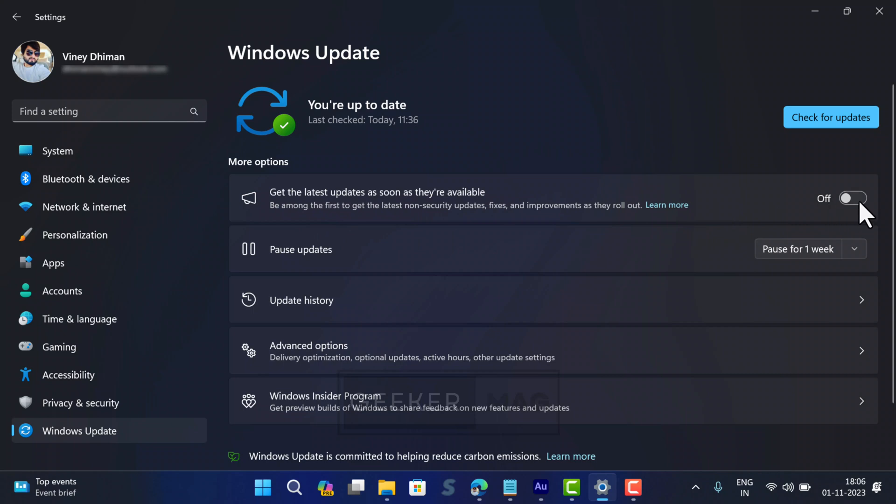
{"action": "left_click", "coordinate": [852, 198]}
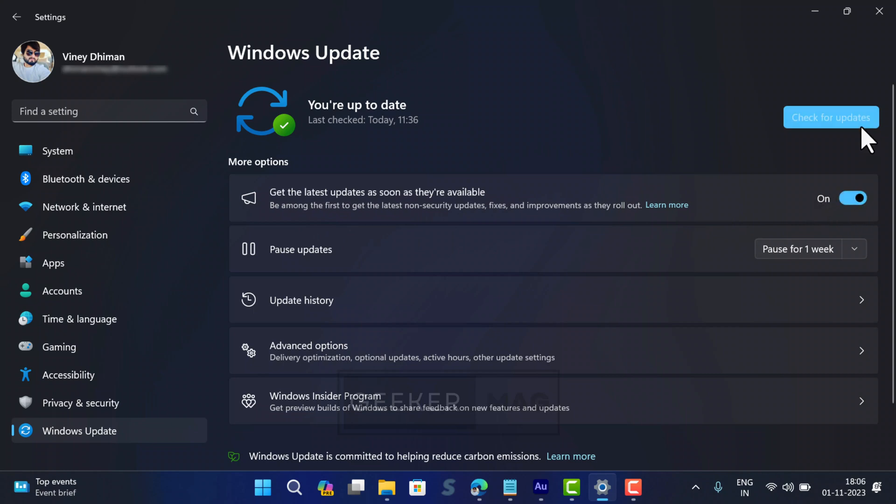
{"action": "left_click", "coordinate": [831, 118]}
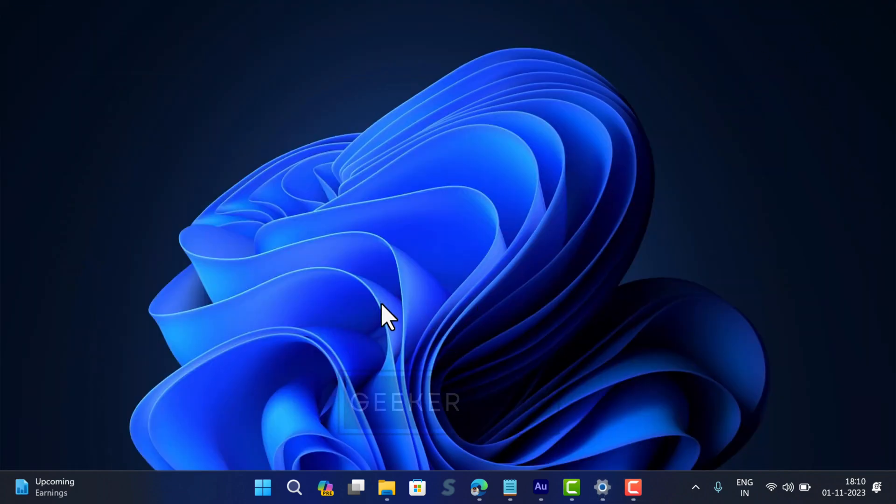
{"action": "mouse_move", "coordinate": [401, 89]}
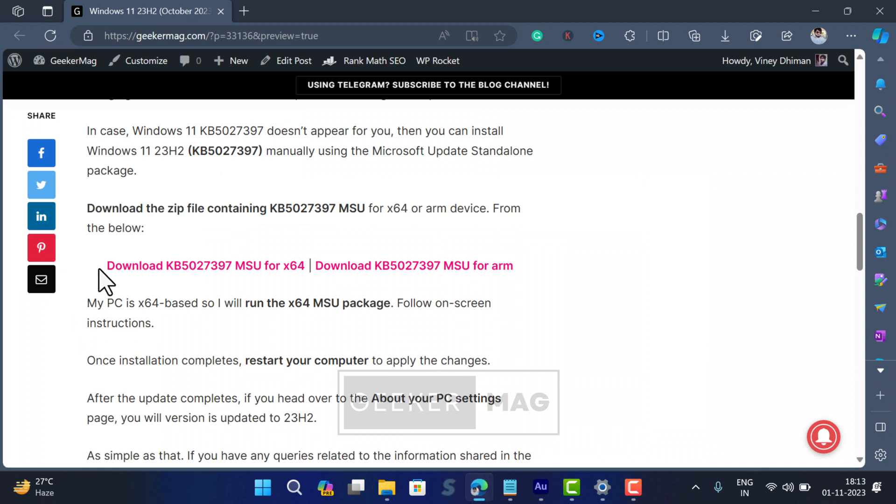
Bring the GeekerMag article's 'Download KB5027397 MSU for x64 | arm' links into view
{"action": "scroll", "scroll_direction": "up", "scroll_amount": 3}
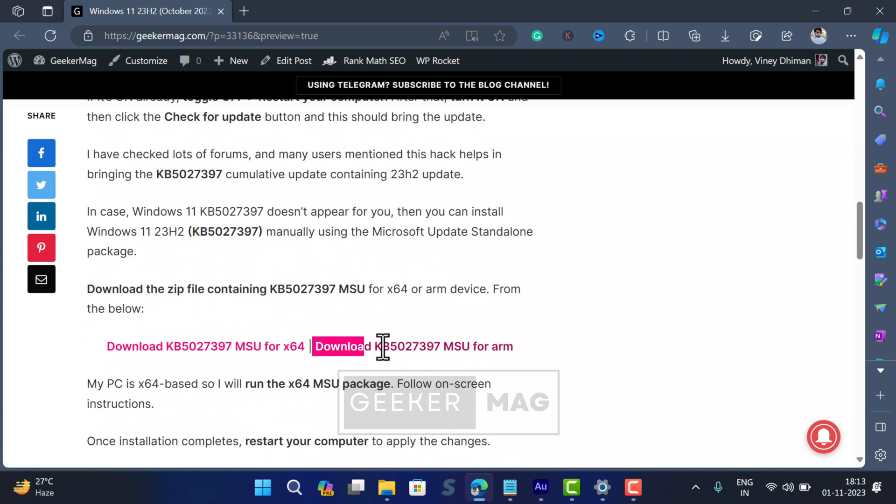
{"action": "mouse_move", "coordinate": [474, 327]}
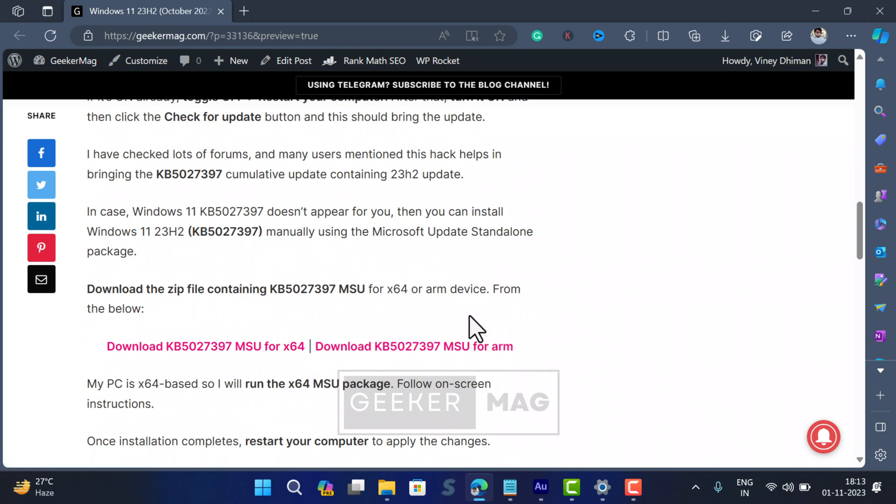
Extract the 'Download KB5027397 MSU for x64' zip from Downloads to the suggested folder
{"action": "left_click", "coordinate": [385, 487]}
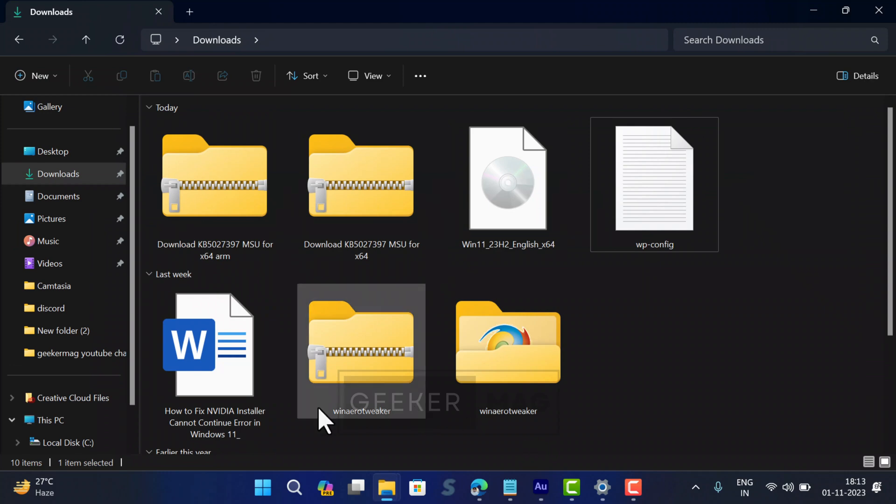
{"action": "left_click", "coordinate": [360, 177]}
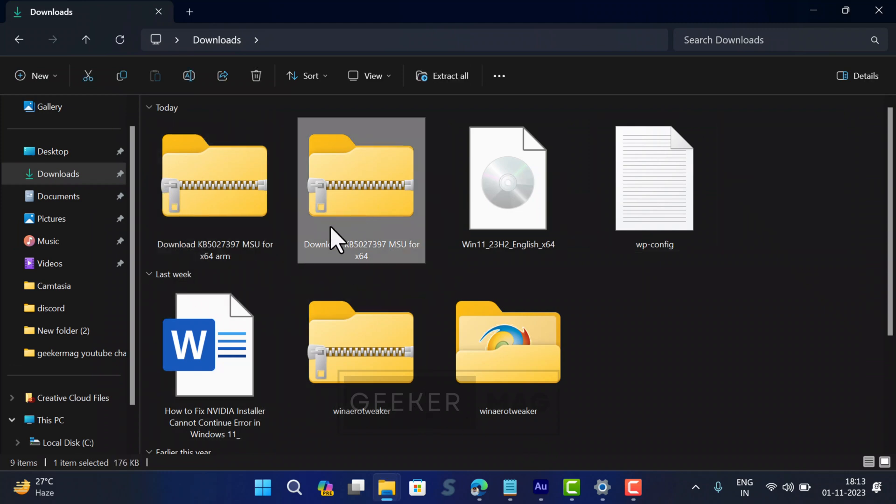
{"action": "mouse_move", "coordinate": [840, 336]}
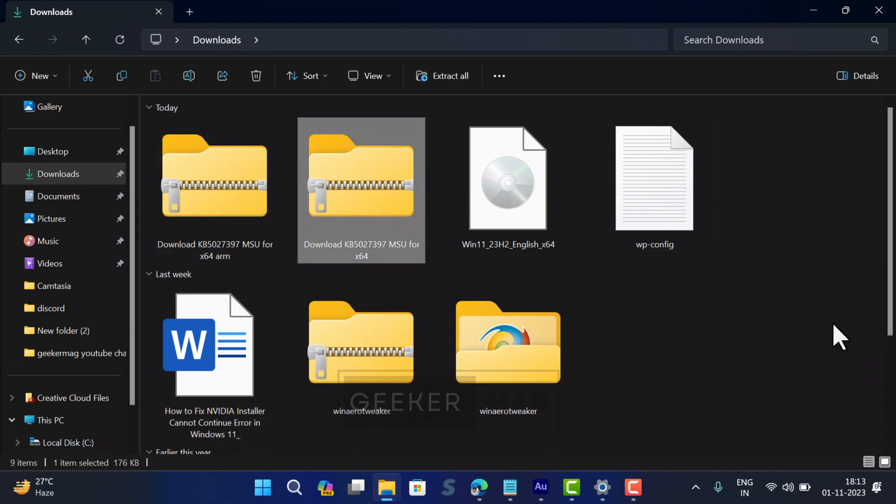
{"action": "mouse_move", "coordinate": [388, 180]}
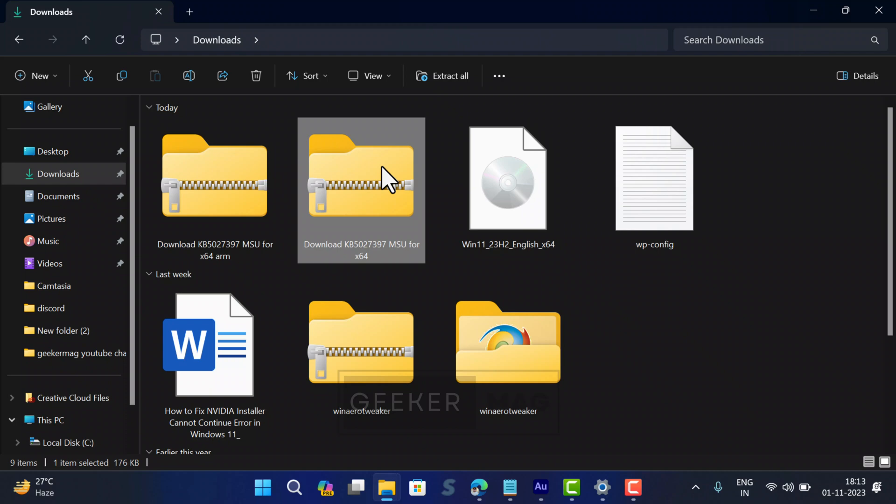
{"action": "left_click", "coordinate": [441, 76]}
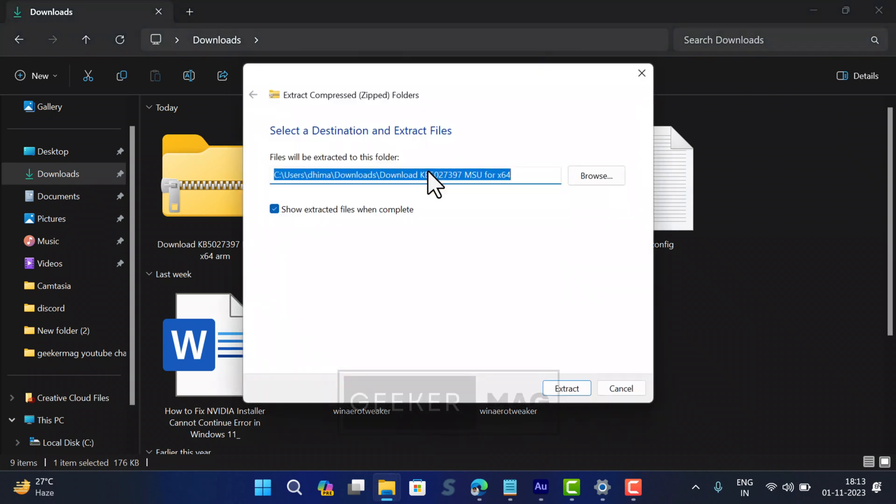
{"action": "left_click", "coordinate": [621, 388]}
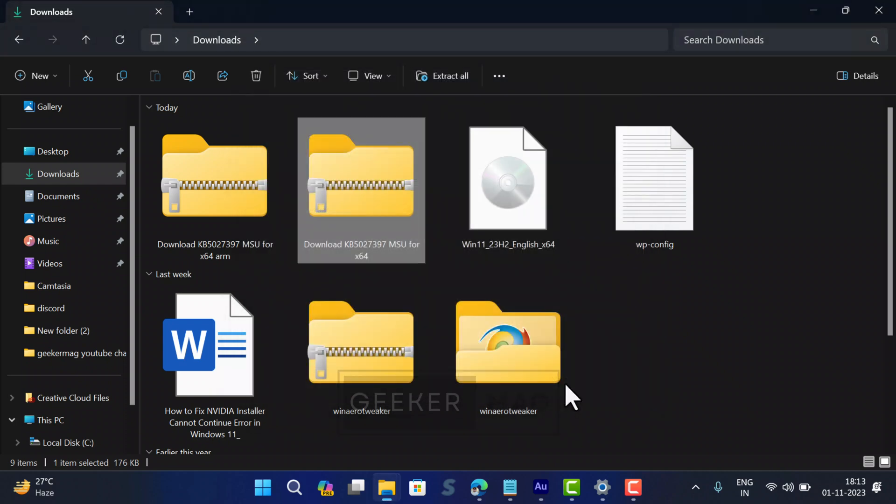
Show the extracted folder full screen with the windows11.0-kb5027397-x64 update file selected
{"action": "double_click", "coordinate": [361, 177]}
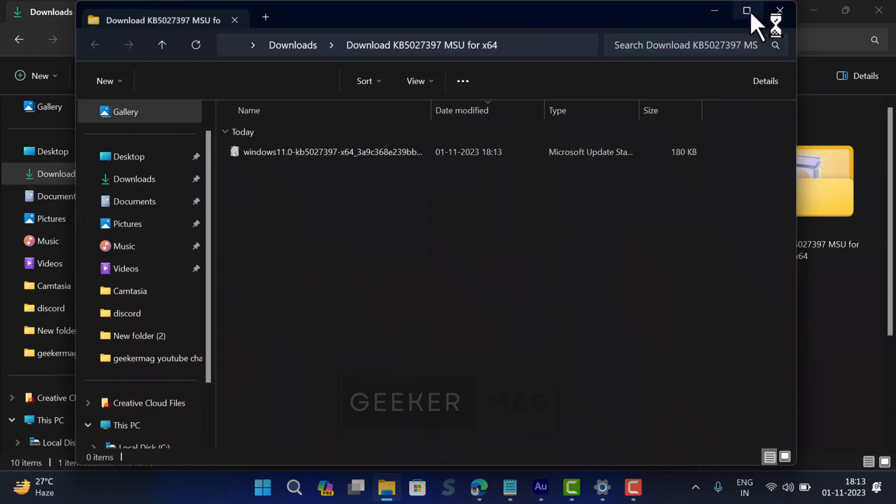
{"action": "left_click", "coordinate": [746, 10]}
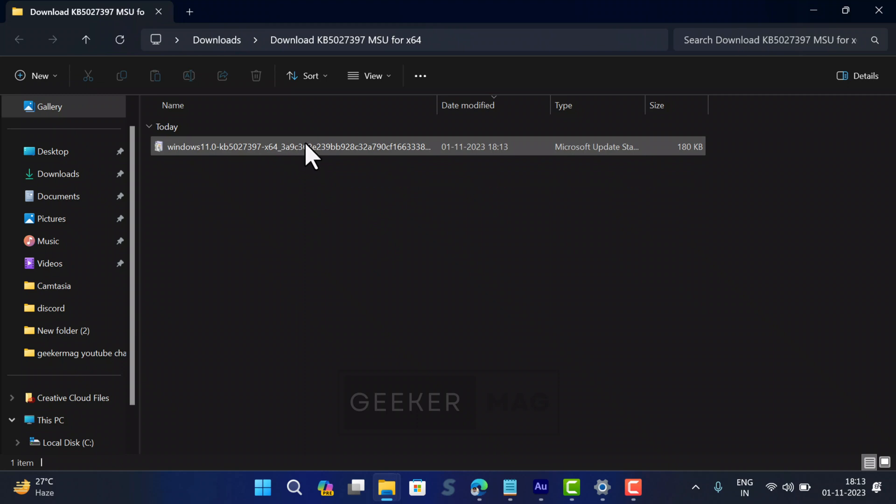
{"action": "left_click", "coordinate": [297, 146]}
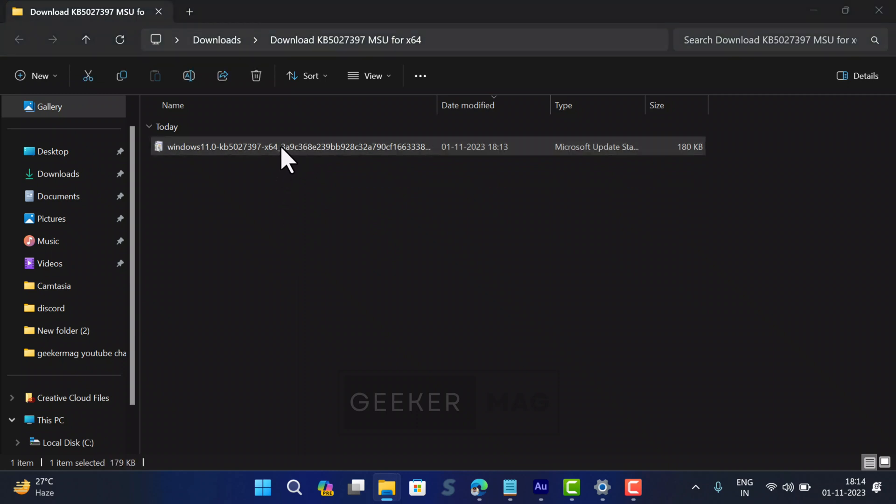
Install KB5027397 with the Windows Update Standalone Installer and restart when installation completes
{"action": "double_click", "coordinate": [293, 146]}
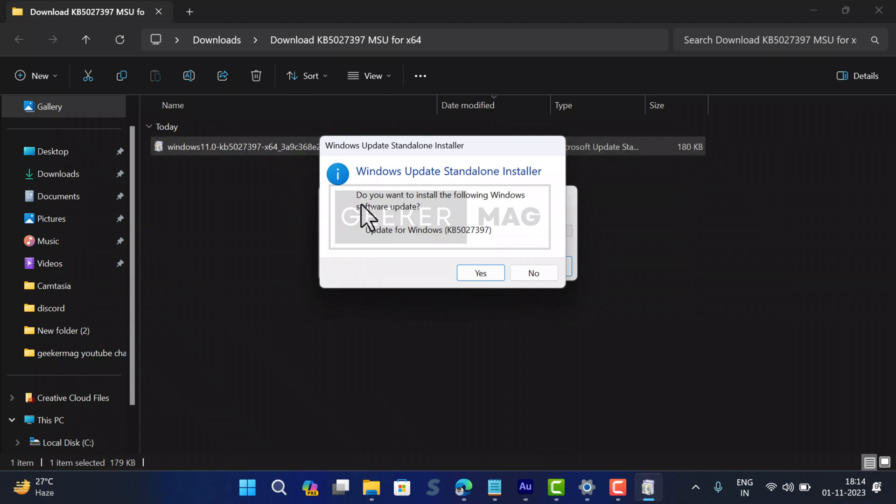
{"action": "left_click", "coordinate": [480, 272]}
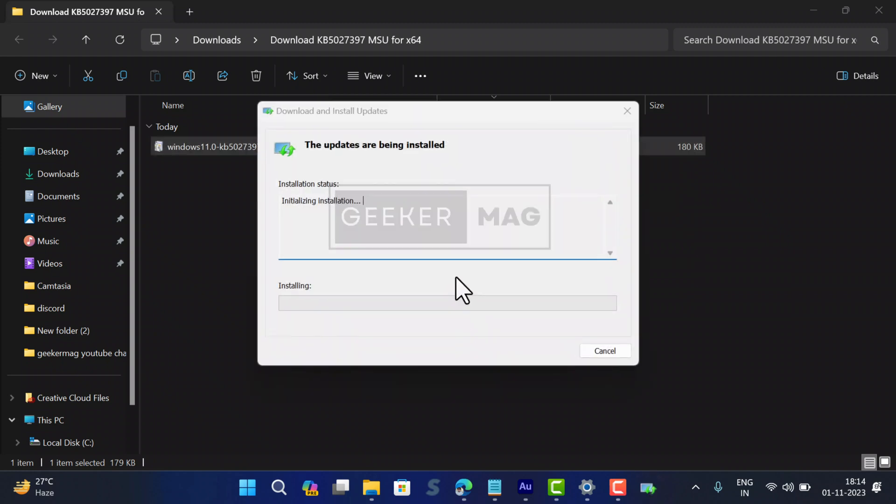
{"action": "mouse_move", "coordinate": [483, 299]}
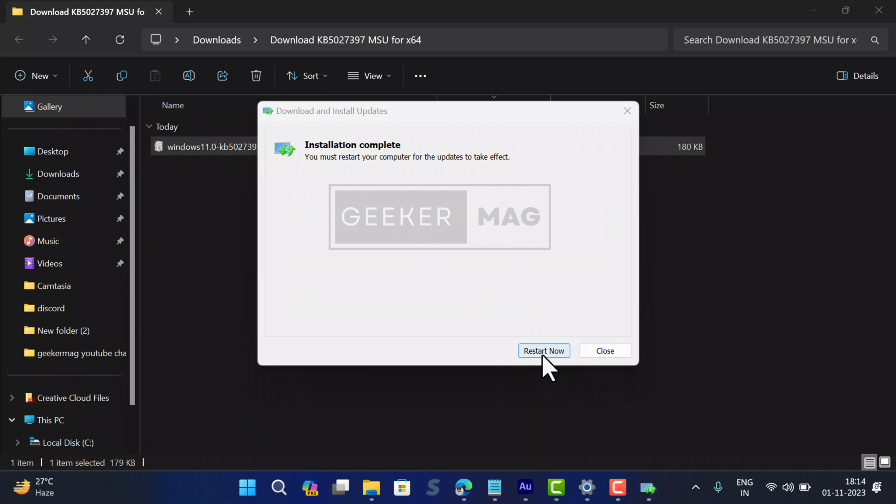
{"action": "left_click", "coordinate": [542, 350]}
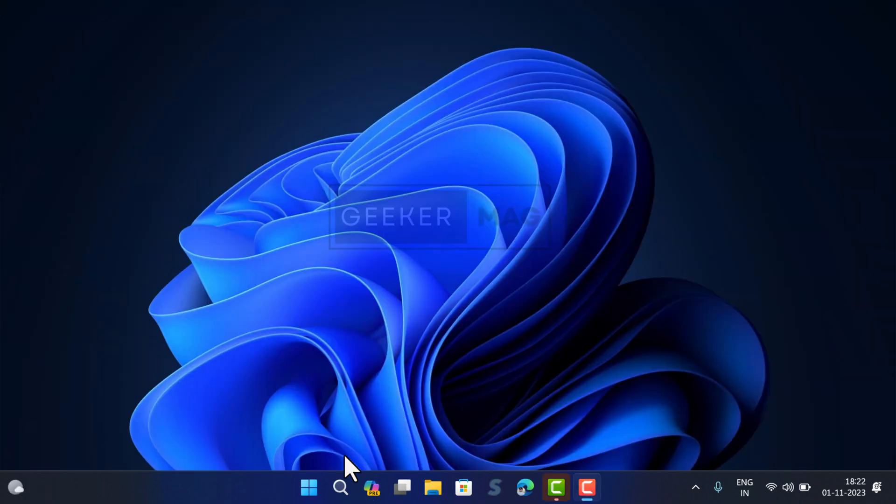
Search 'about your pc' and view Windows specifications showing Version 23H2, build 22631.2506
{"action": "left_click", "coordinate": [339, 487]}
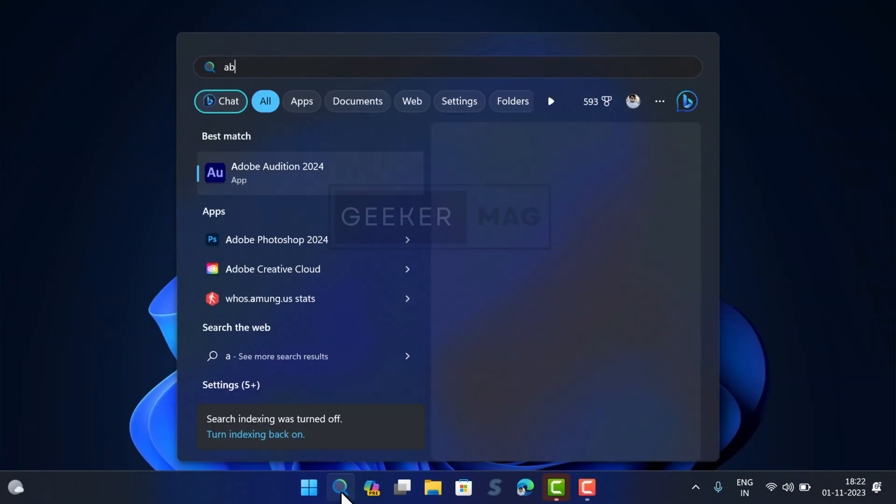
{"action": "type", "text": "about your pc"}
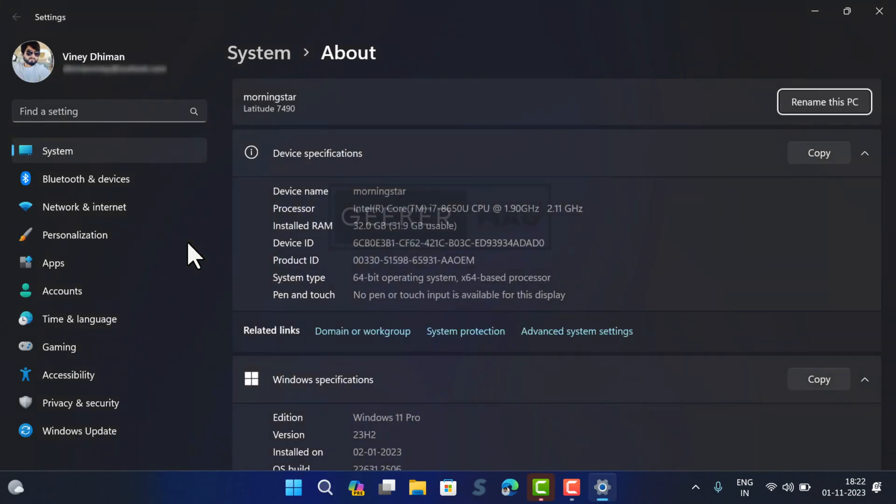
{"action": "scroll", "scroll_direction": "down", "scroll_amount": 3}
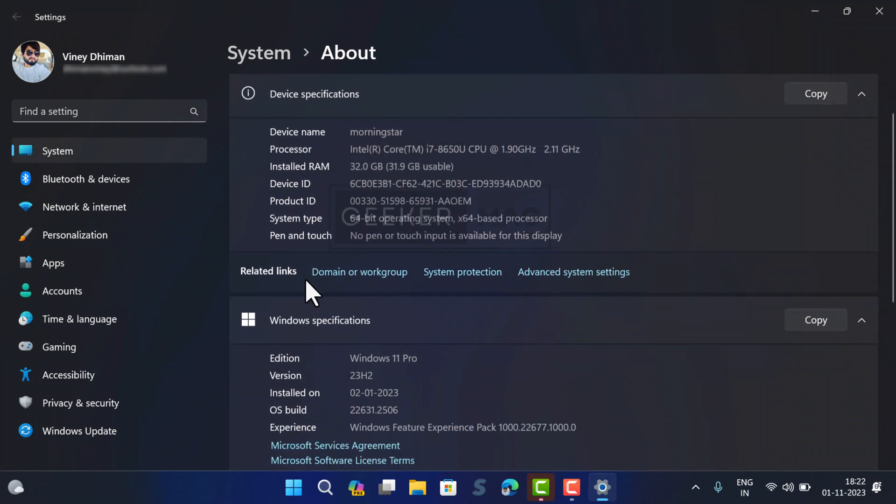